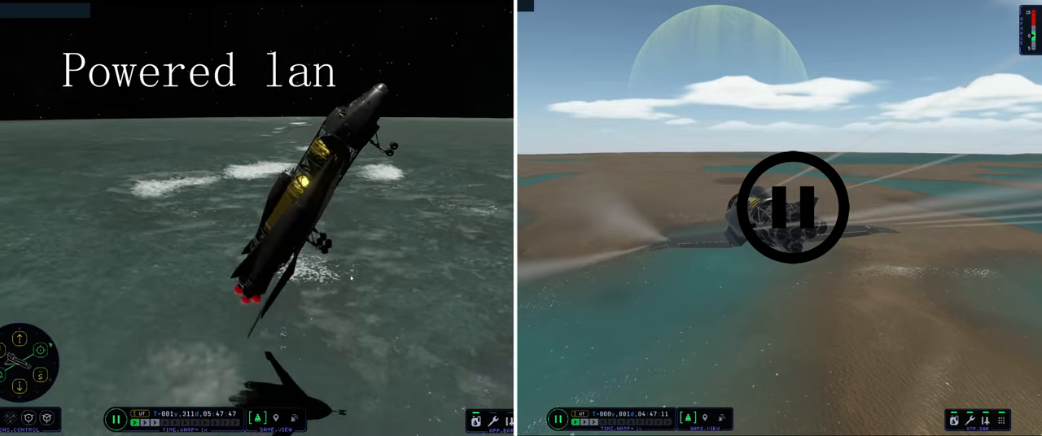
Attach wing and control surface parts to the shuttle's tail and adjust them with the rotate gizmo.
{"action": "left_click", "coordinate": [794, 208]}
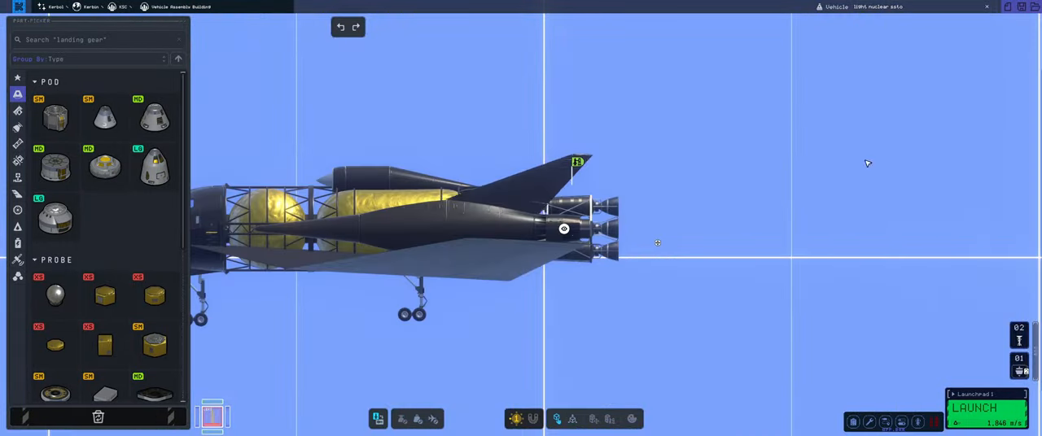
{"action": "left_click", "coordinate": [981, 410]}
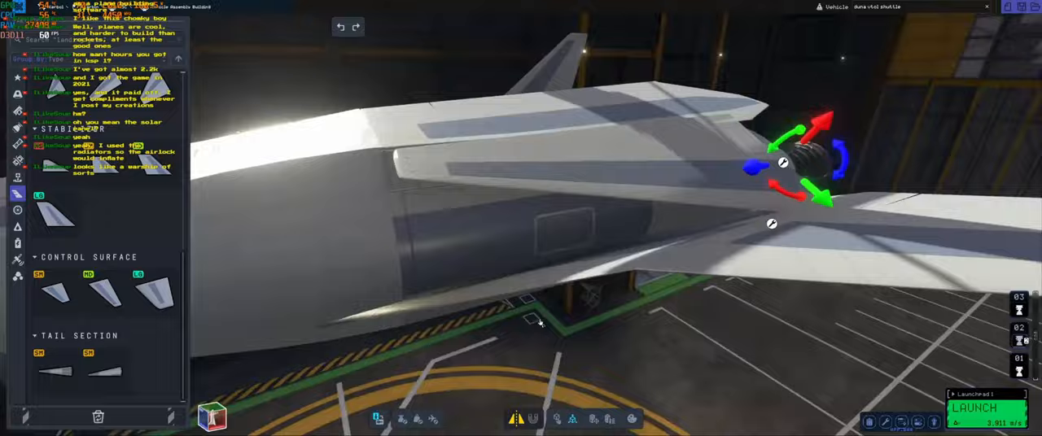
{"action": "left_click", "coordinate": [977, 409]}
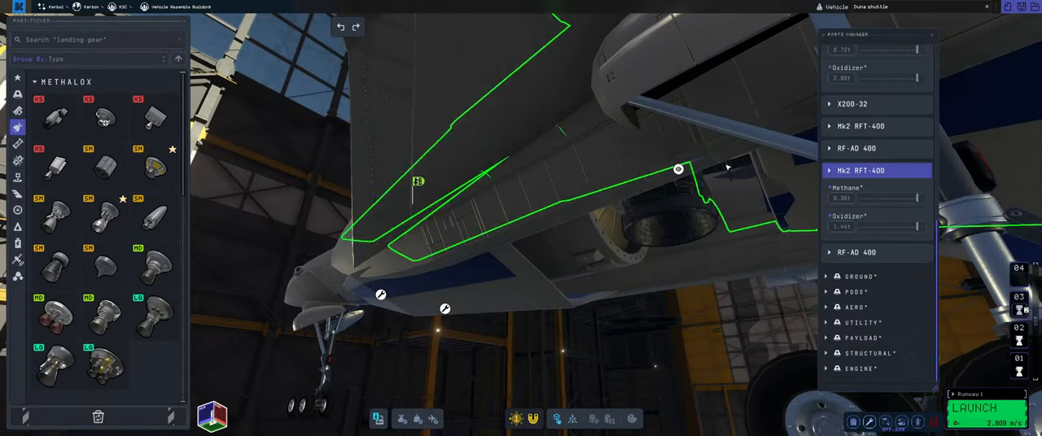
Expand the Mk2 RFT-400 tank entries in the Parts Manager to show methane and oxidizer.
{"action": "left_click", "coordinate": [983, 409]}
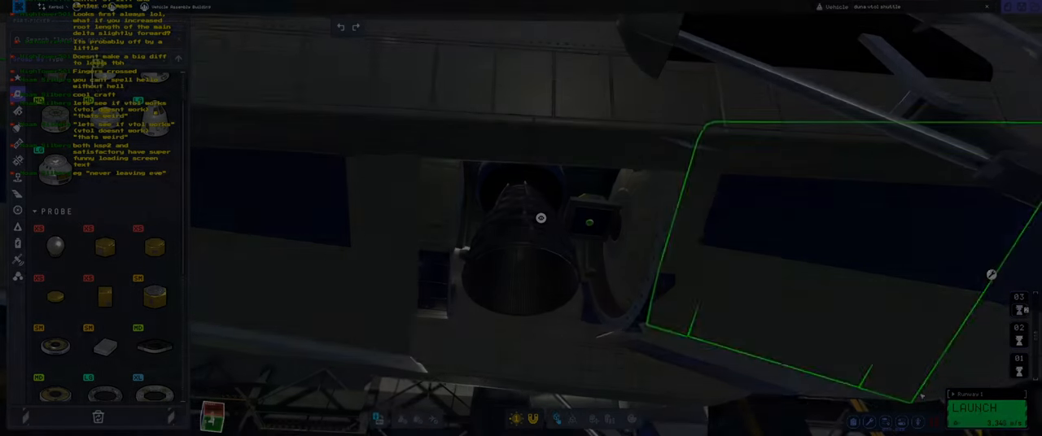
Place the panel part beside the lift engine in the shuttle's belly bay.
{"action": "left_click", "coordinate": [981, 412]}
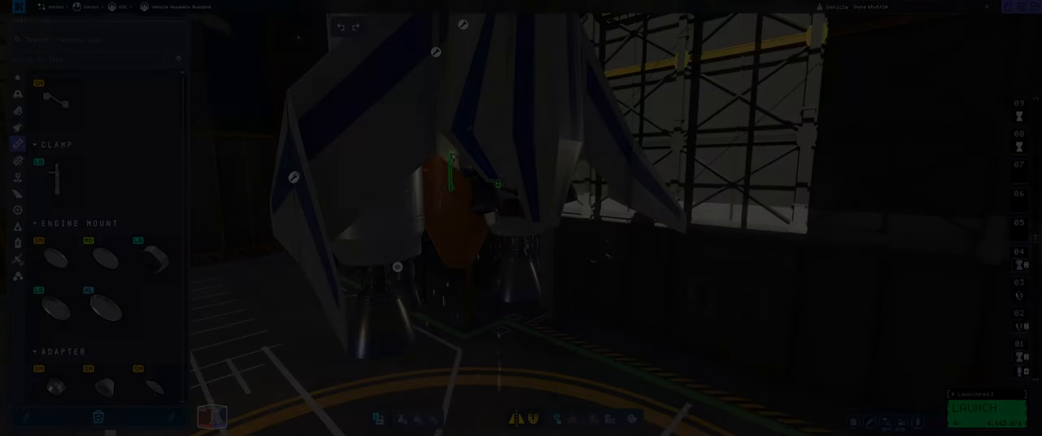
Attach a part from the Engine Mount section between the rear engine nozzles.
{"action": "left_click", "coordinate": [984, 406]}
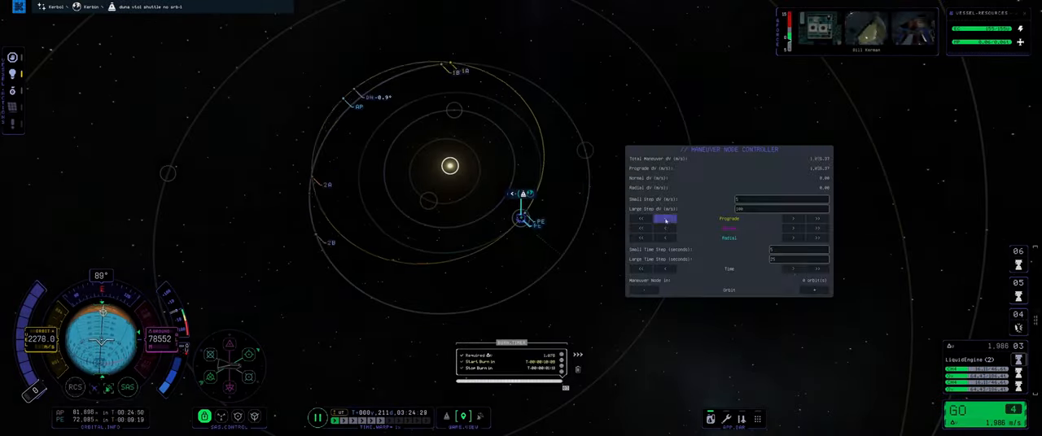
Shift the prograde maneuver node later along the orbit using the Time arrows.
{"action": "left_click", "coordinate": [787, 268]}
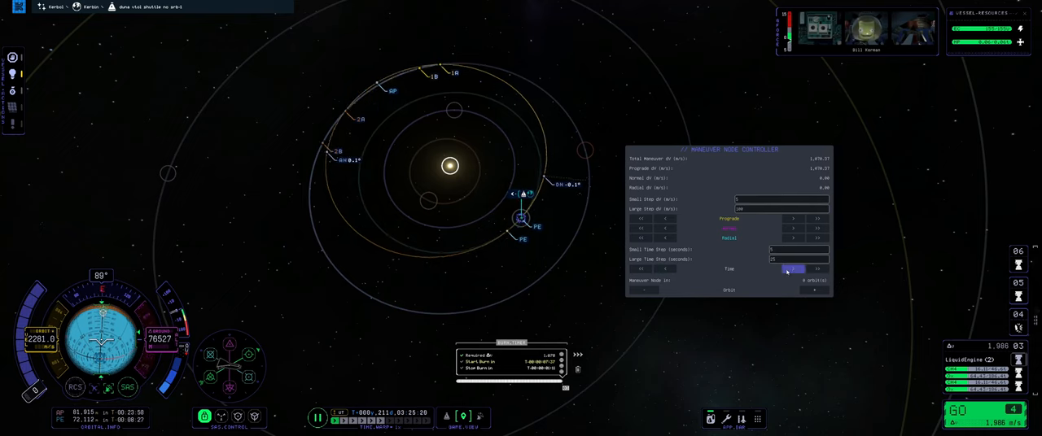